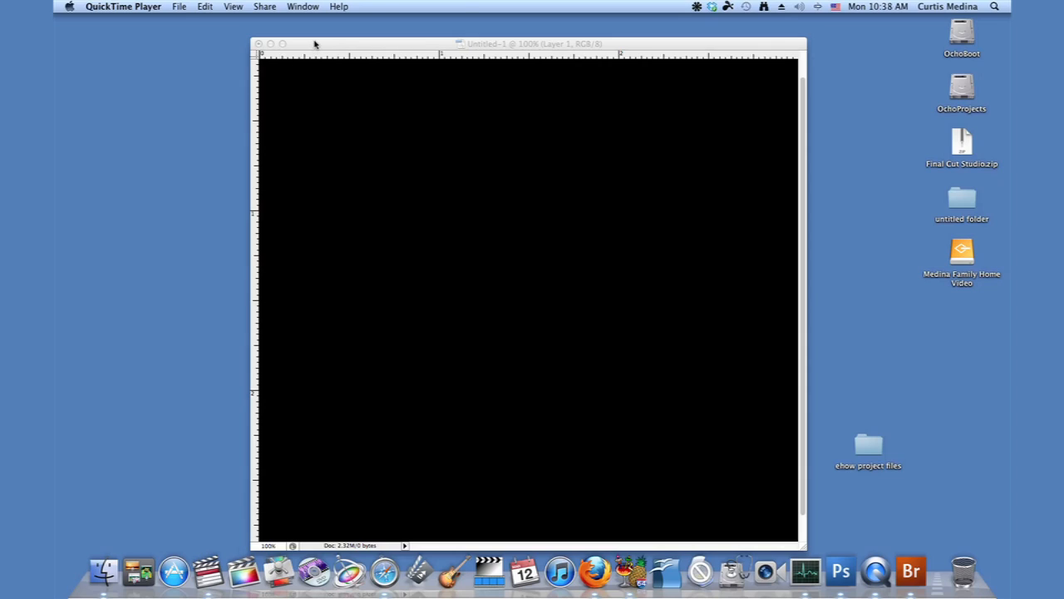
- Switch from QuickTime Player to Photoshop's black Untitled-1 document
{"action": "left_click", "coordinate": [840, 571]}
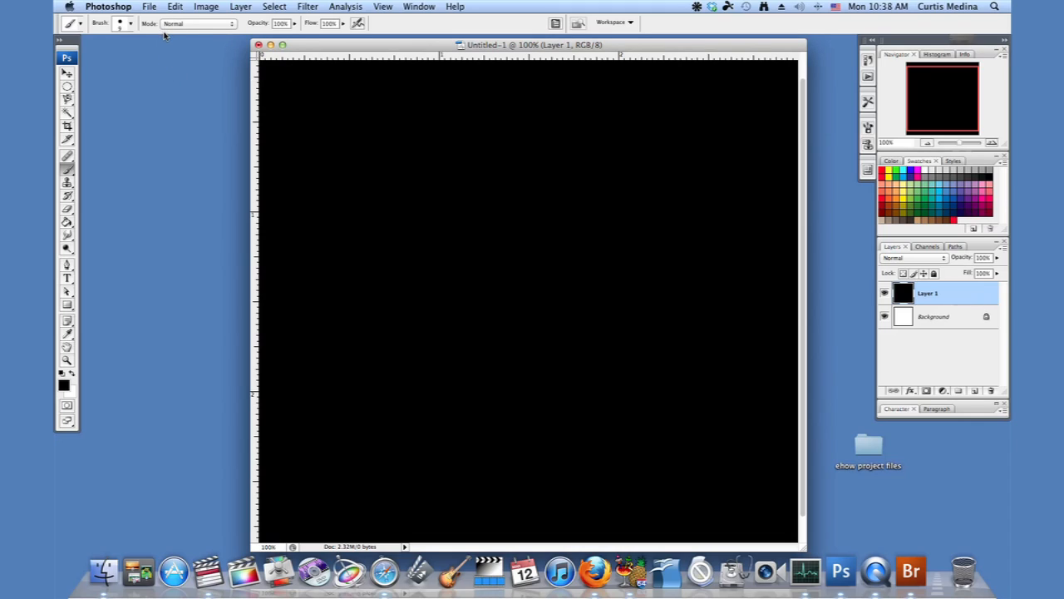
{"action": "mouse_move", "coordinate": [508, 135]}
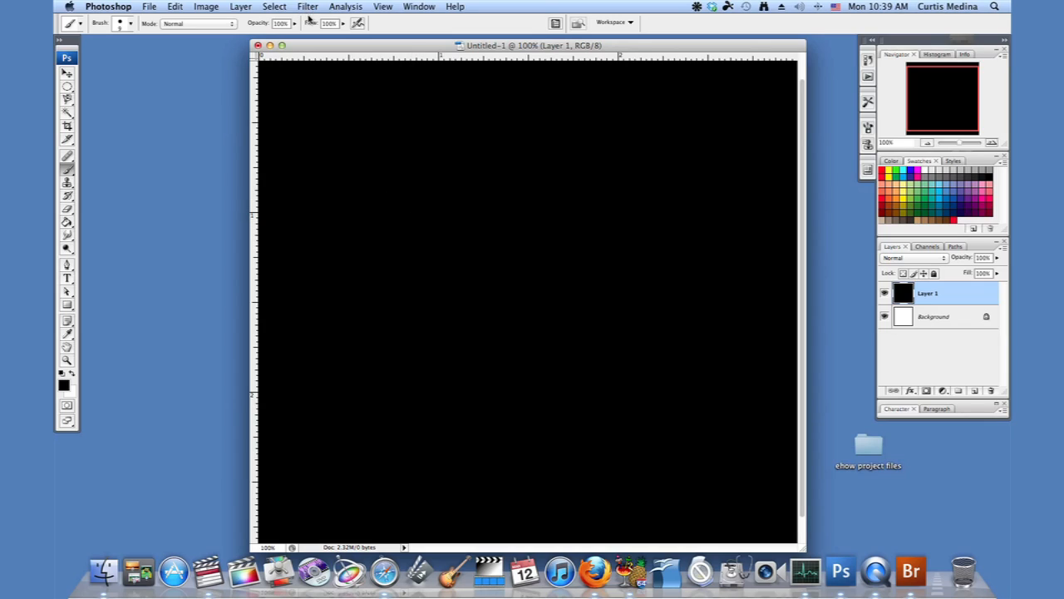
- Choose Filter > Render > Lens Flare for the black Layer 1
{"action": "left_click", "coordinate": [307, 7]}
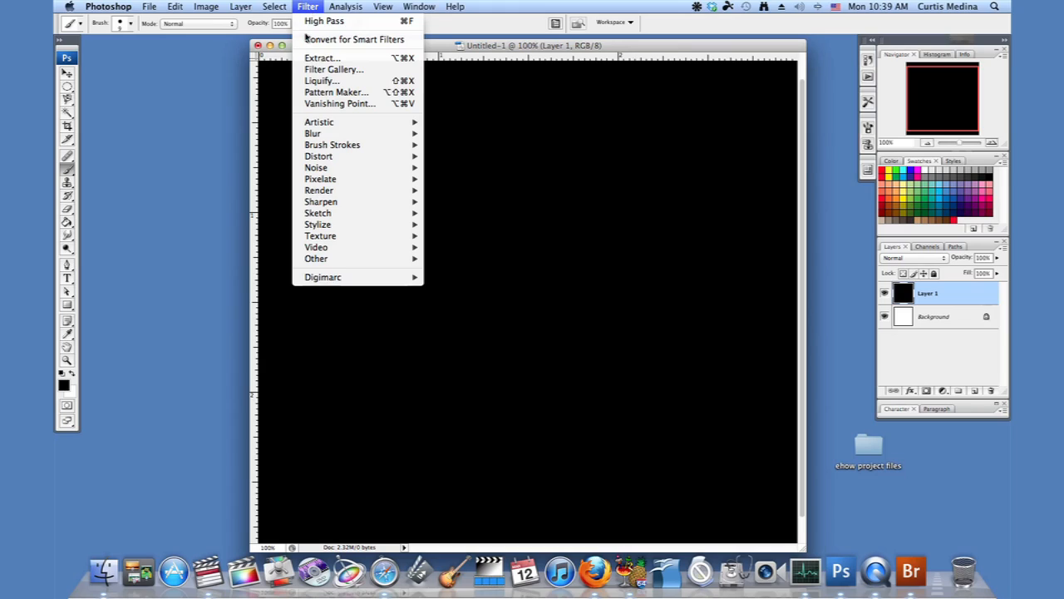
{"action": "mouse_move", "coordinate": [320, 190]}
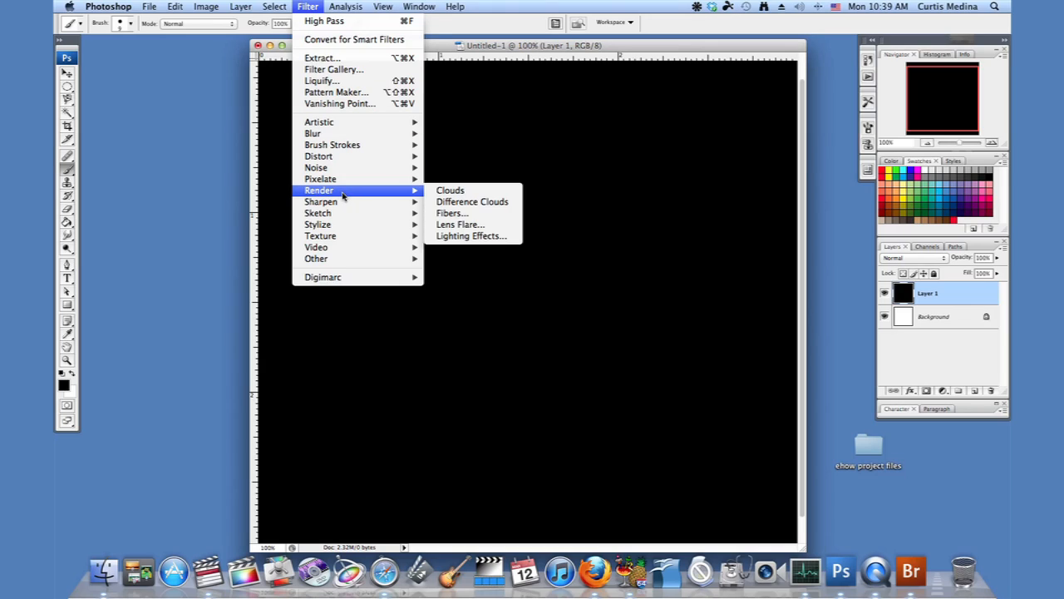
{"action": "mouse_move", "coordinate": [453, 213]}
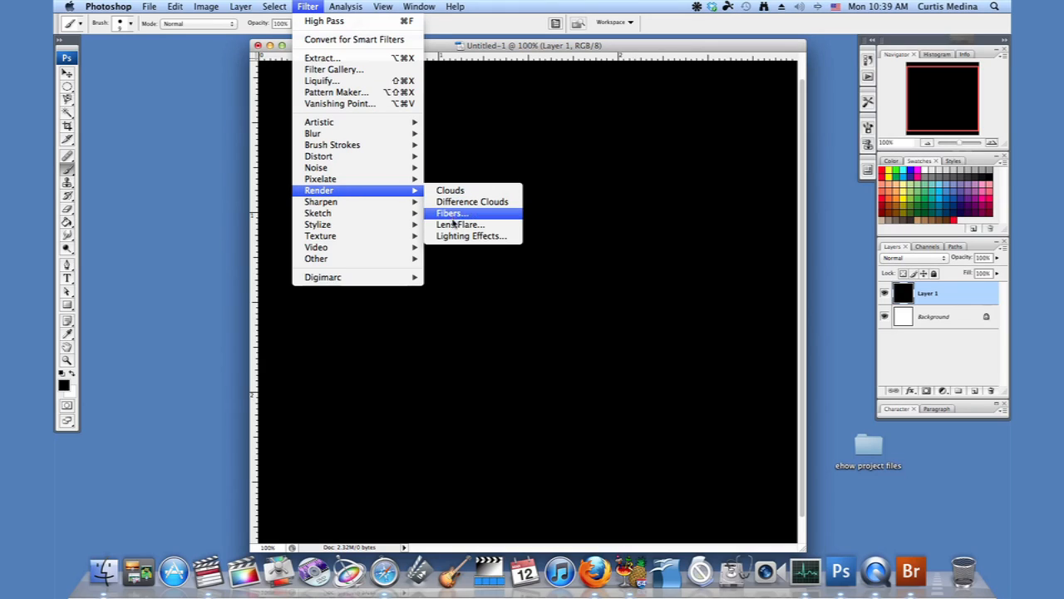
{"action": "left_click", "coordinate": [451, 213]}
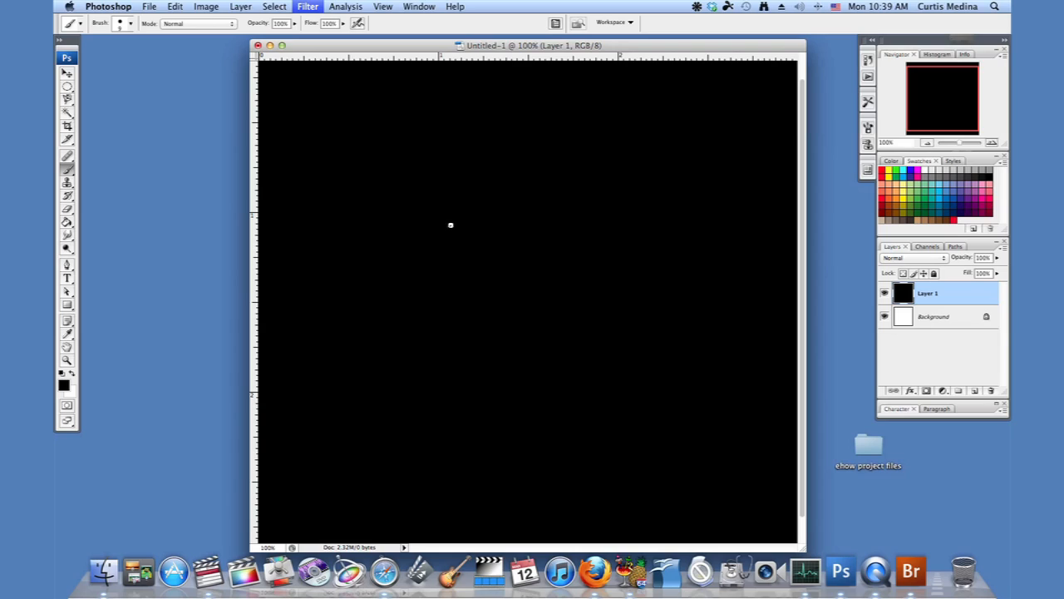
- Try the 35mm and 105mm Prime lens types, then settle on Movie Prime
{"action": "left_click", "coordinate": [318, 6]}
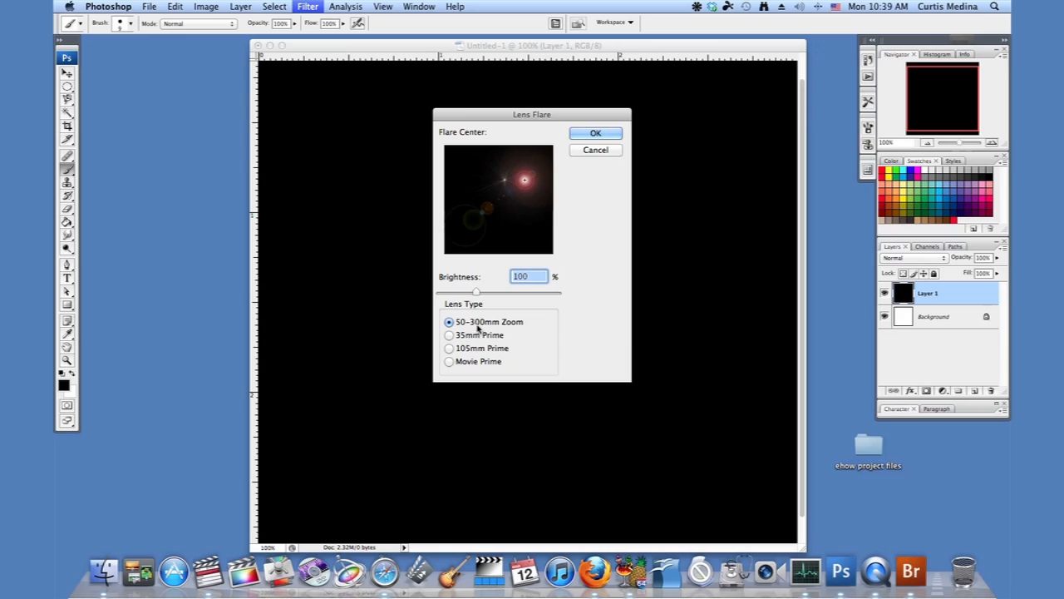
{"action": "mouse_move", "coordinate": [449, 367]}
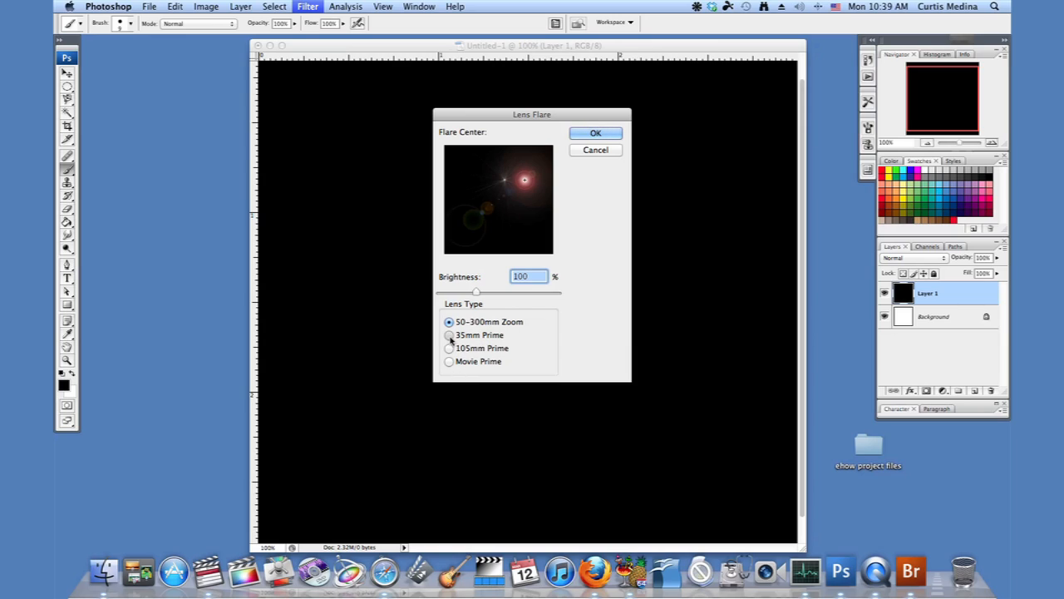
{"action": "left_click", "coordinate": [448, 334]}
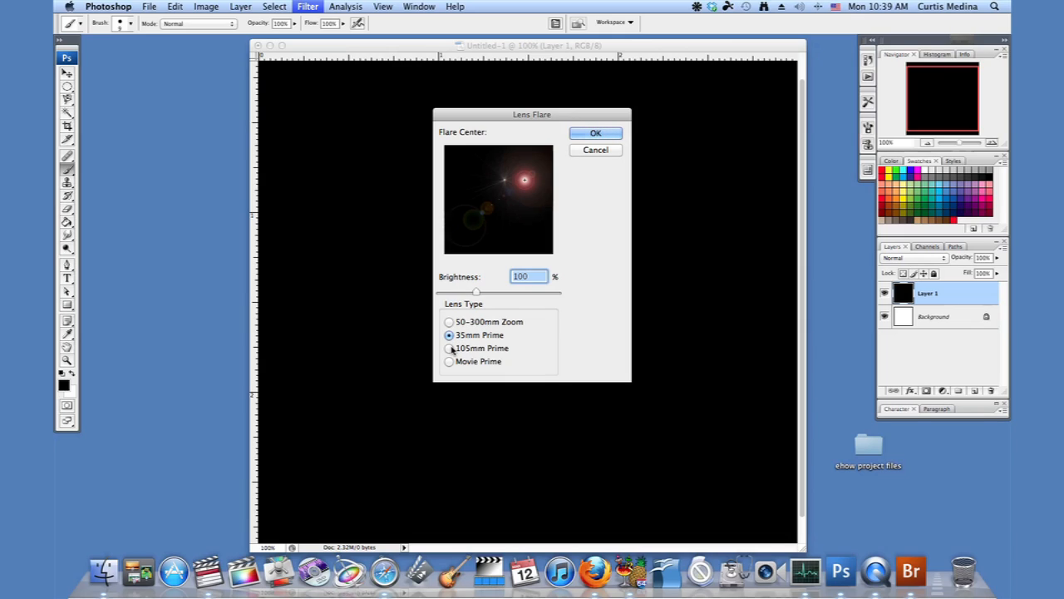
{"action": "left_click", "coordinate": [448, 348]}
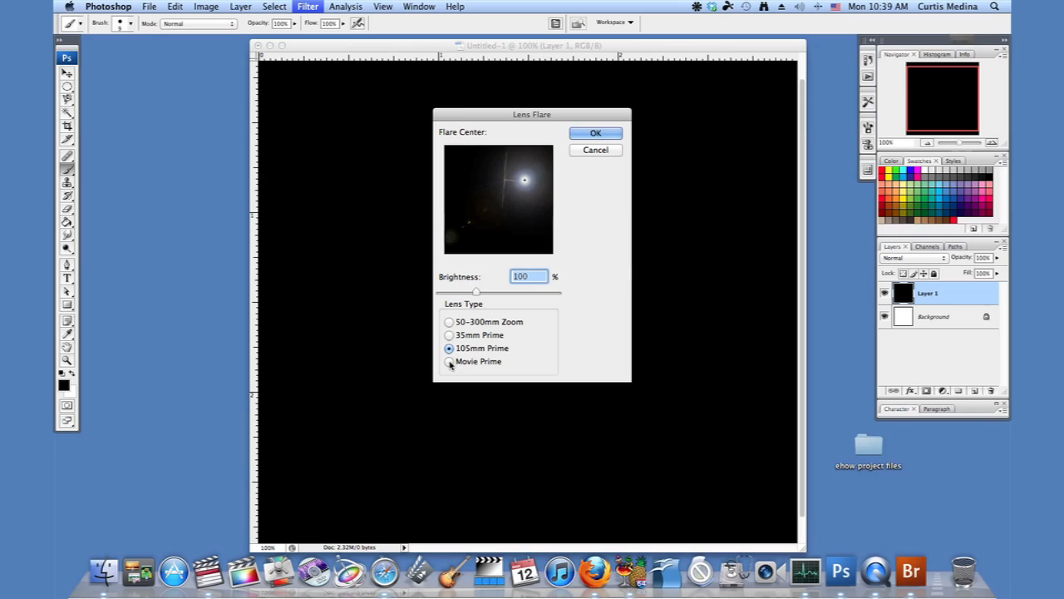
{"action": "left_click", "coordinate": [449, 362]}
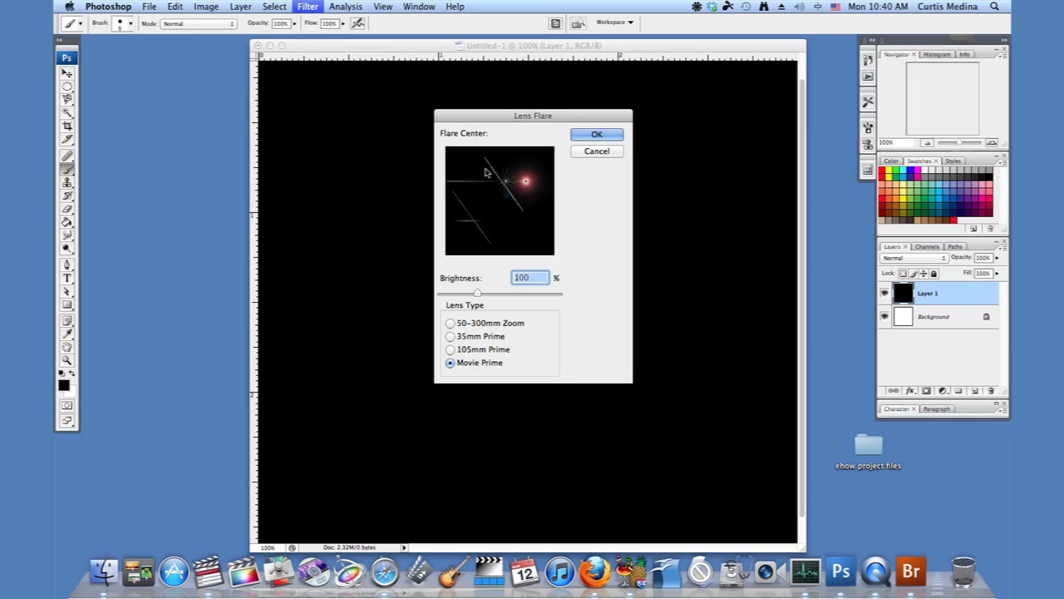
- Position the flare centre toward the upper left of the preview
{"action": "left_click_drag", "start_coordinate": [525, 181], "coordinate": [464, 206]}
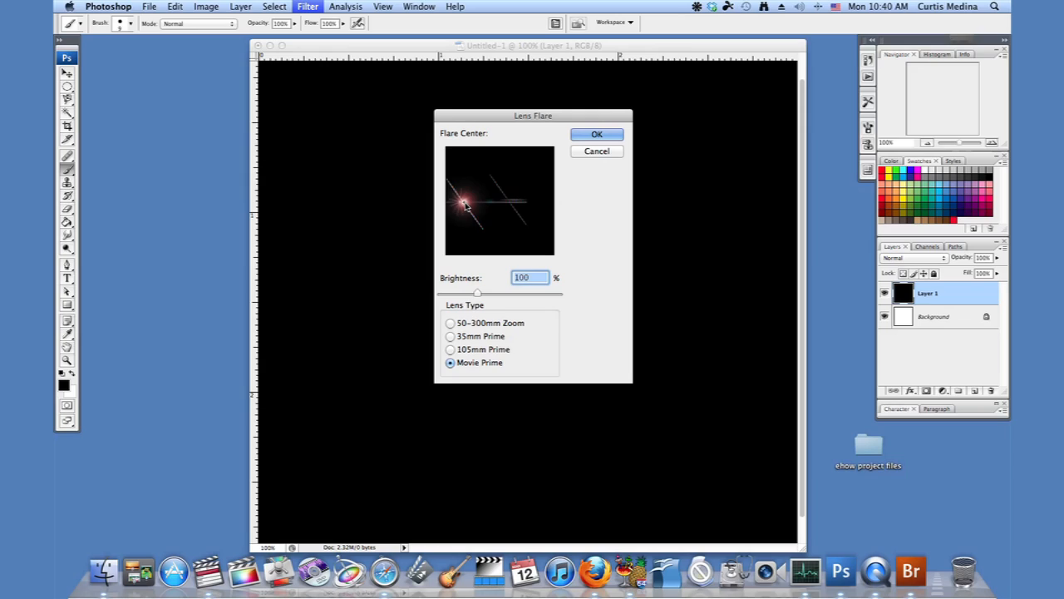
{"action": "left_click_drag", "start_coordinate": [464, 206], "coordinate": [495, 210]}
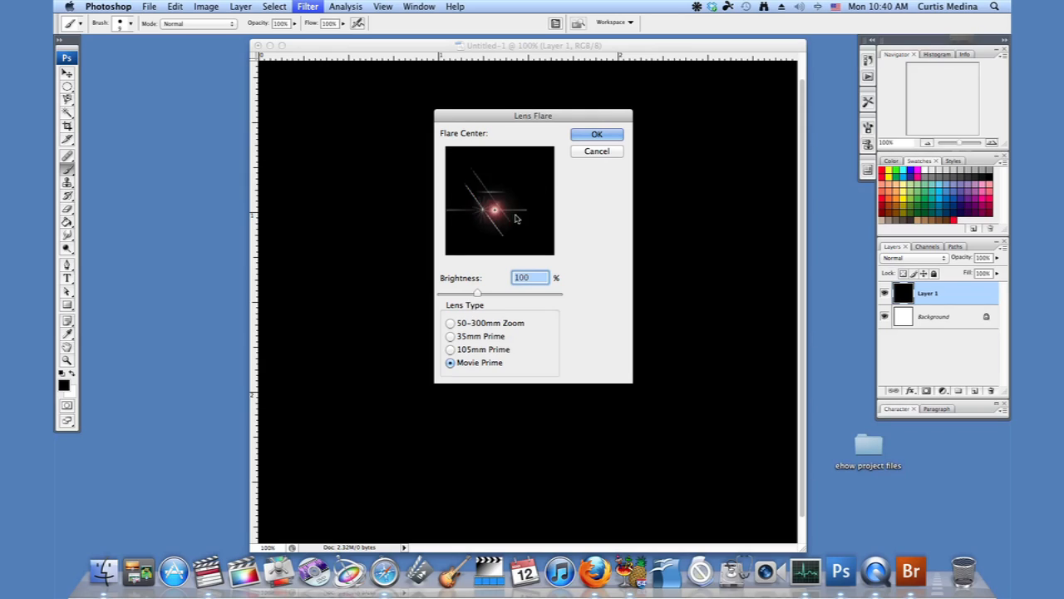
{"action": "left_click_drag", "start_coordinate": [494, 212], "coordinate": [470, 220]}
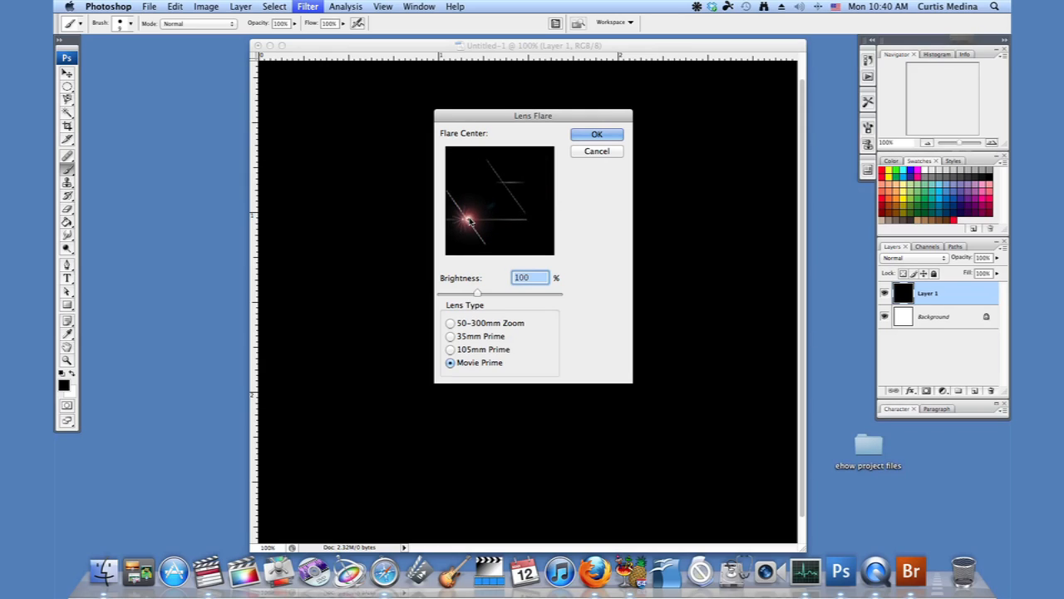
{"action": "left_click_drag", "start_coordinate": [470, 221], "coordinate": [514, 172]}
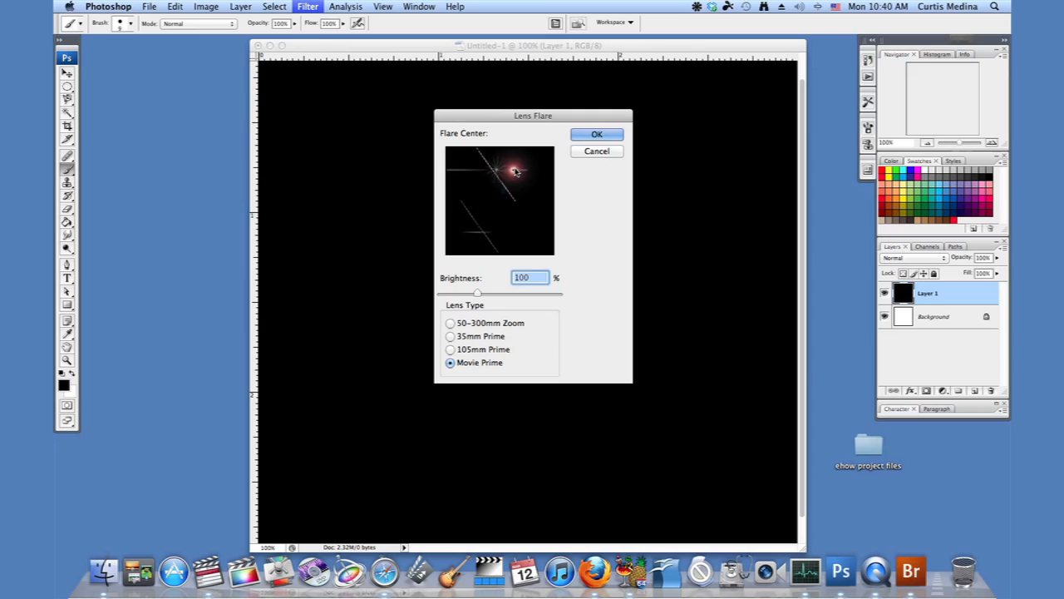
{"action": "left_click_drag", "start_coordinate": [511, 172], "coordinate": [476, 227]}
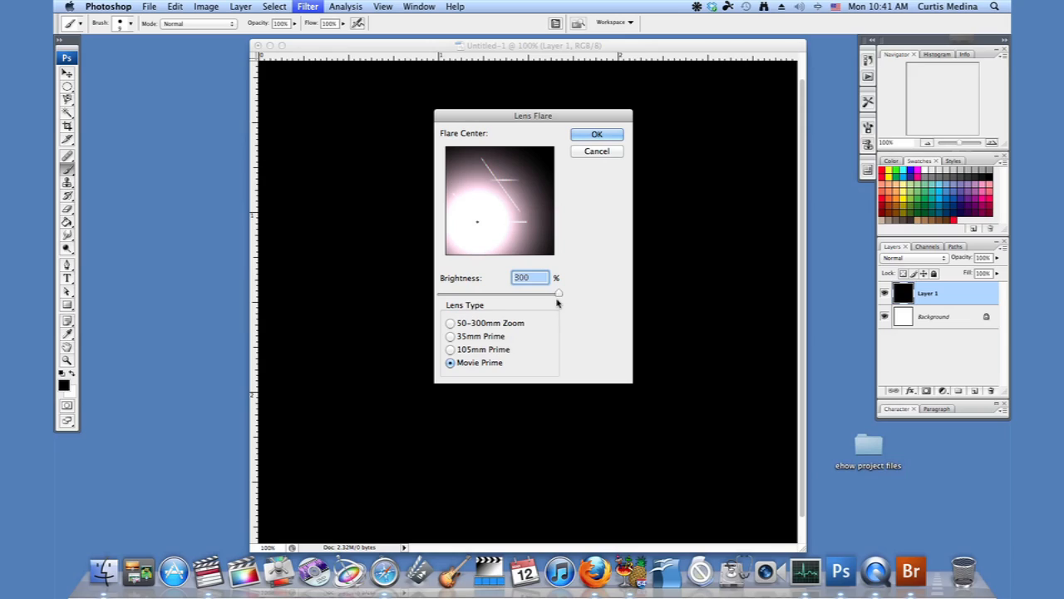
- Set flare brightness to 142% and apply the lens flare
{"action": "left_click_drag", "start_coordinate": [558, 292], "coordinate": [441, 292]}
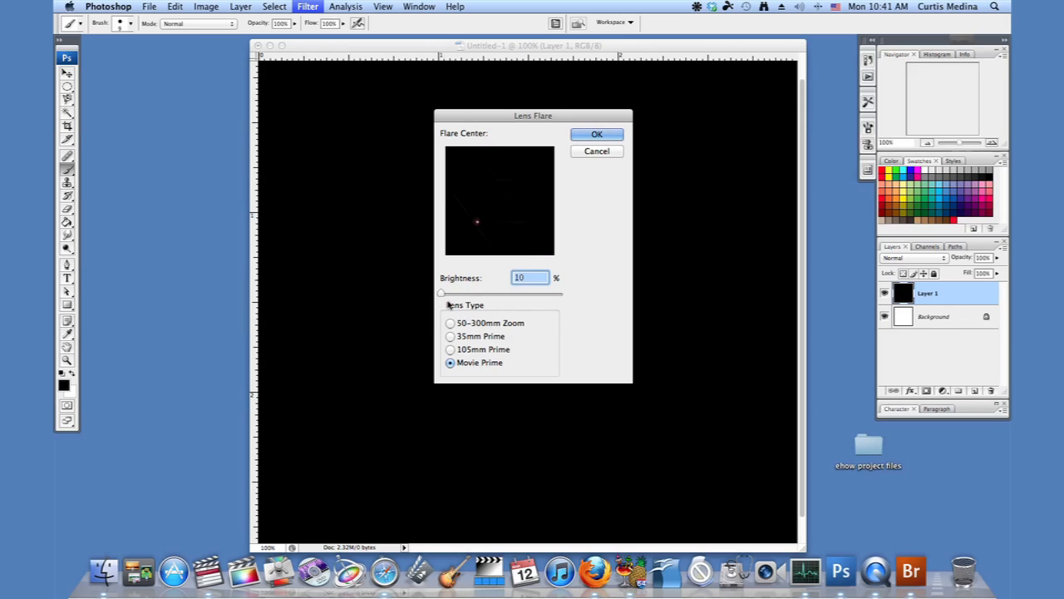
{"action": "left_click_drag", "start_coordinate": [440, 292], "coordinate": [451, 292]}
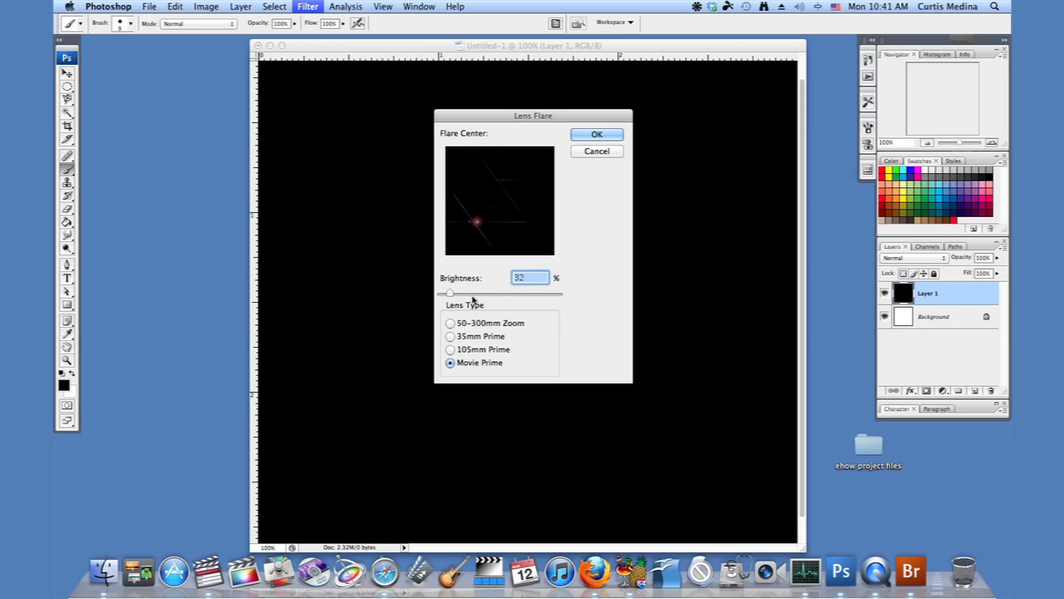
{"action": "mouse_move", "coordinate": [510, 300]}
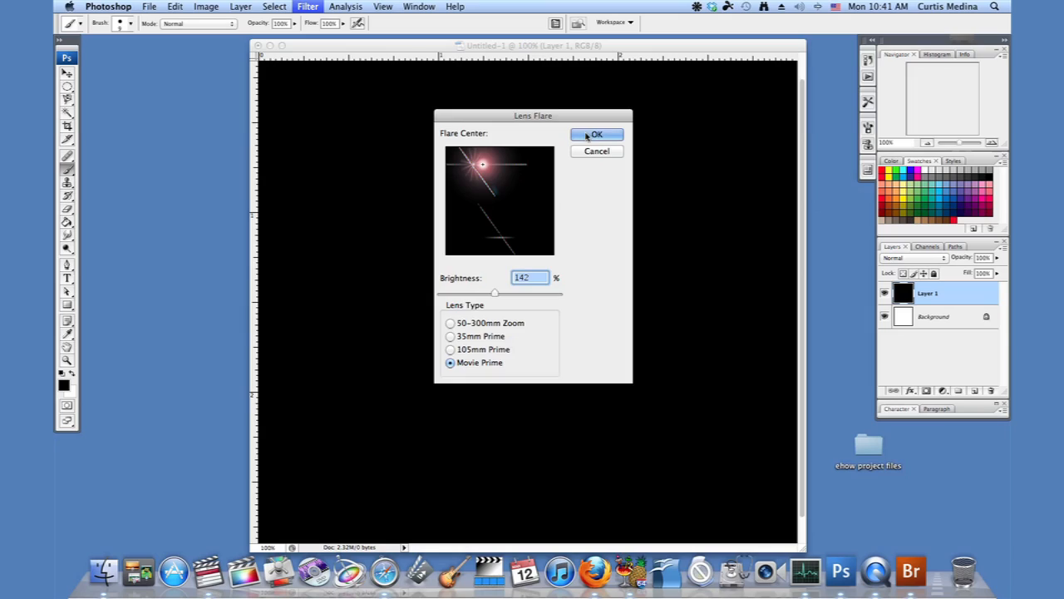
{"action": "left_click", "coordinate": [596, 134]}
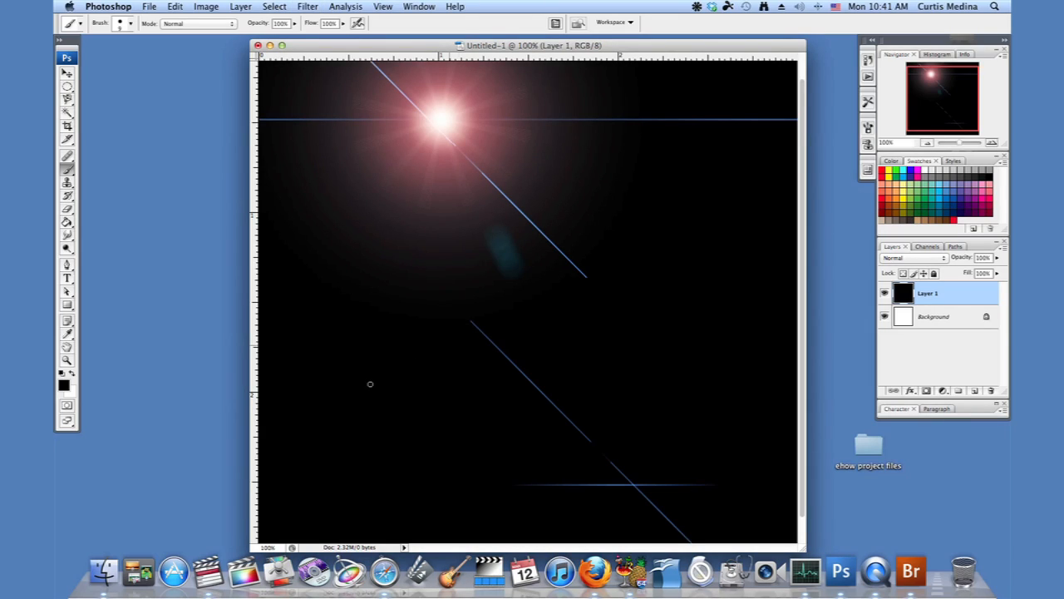